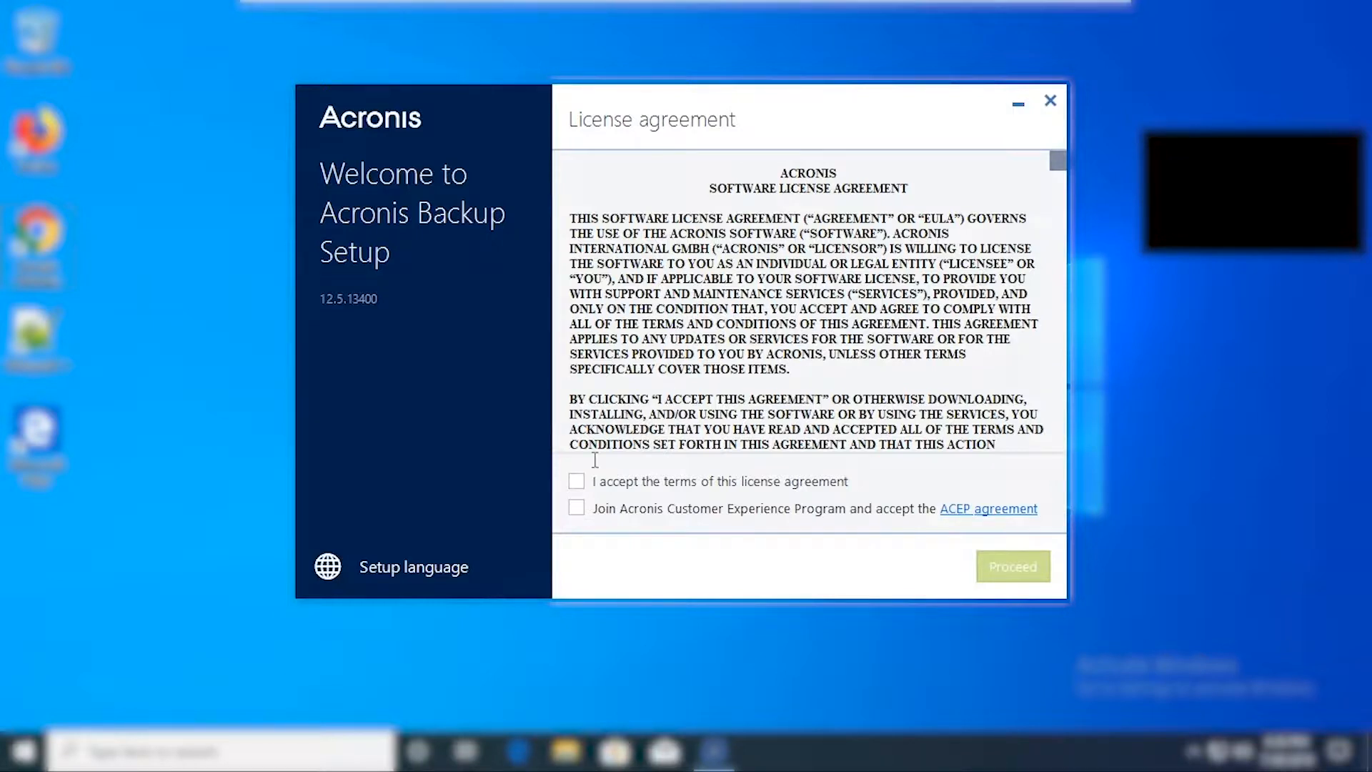
# Step: Accept the license agreement, join the Customer Experience Program, and proceed to installation type
pyautogui.click(576, 481)
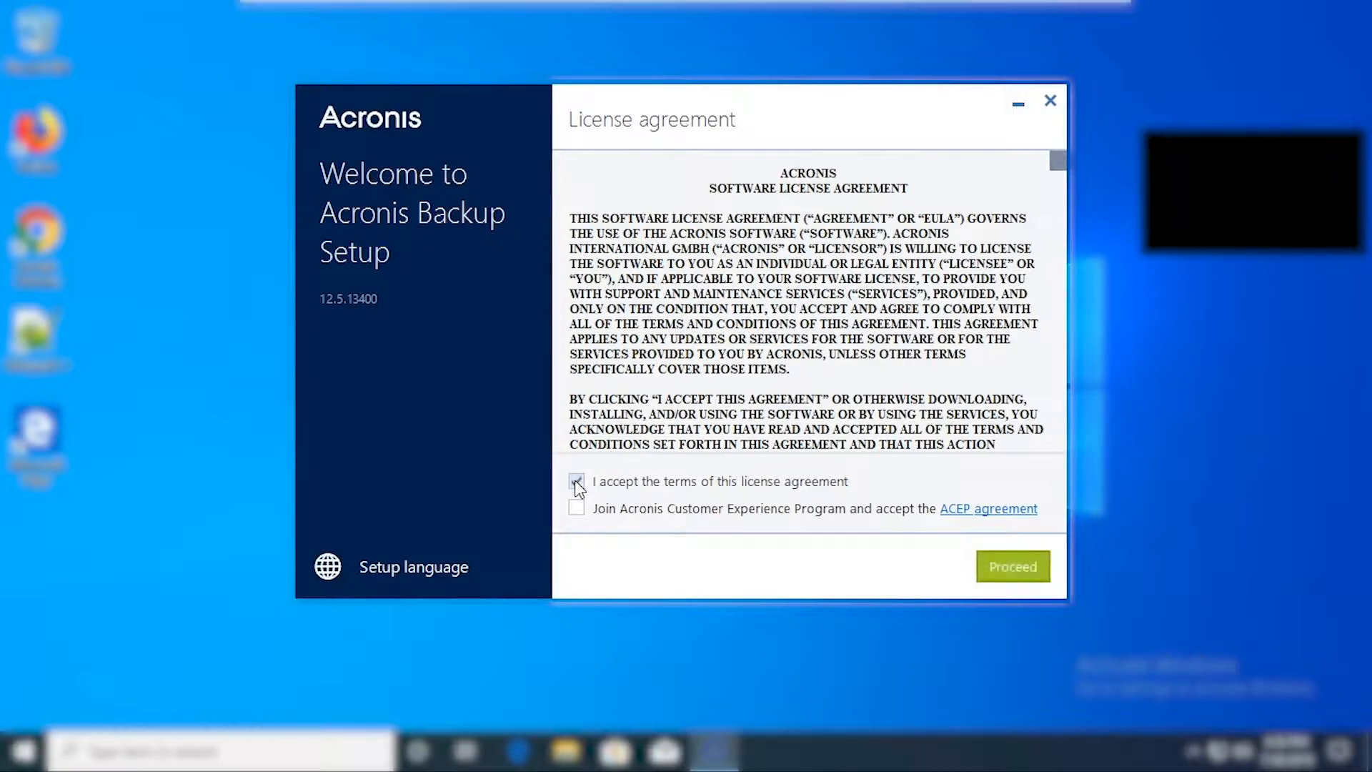
pyautogui.click(577, 481)
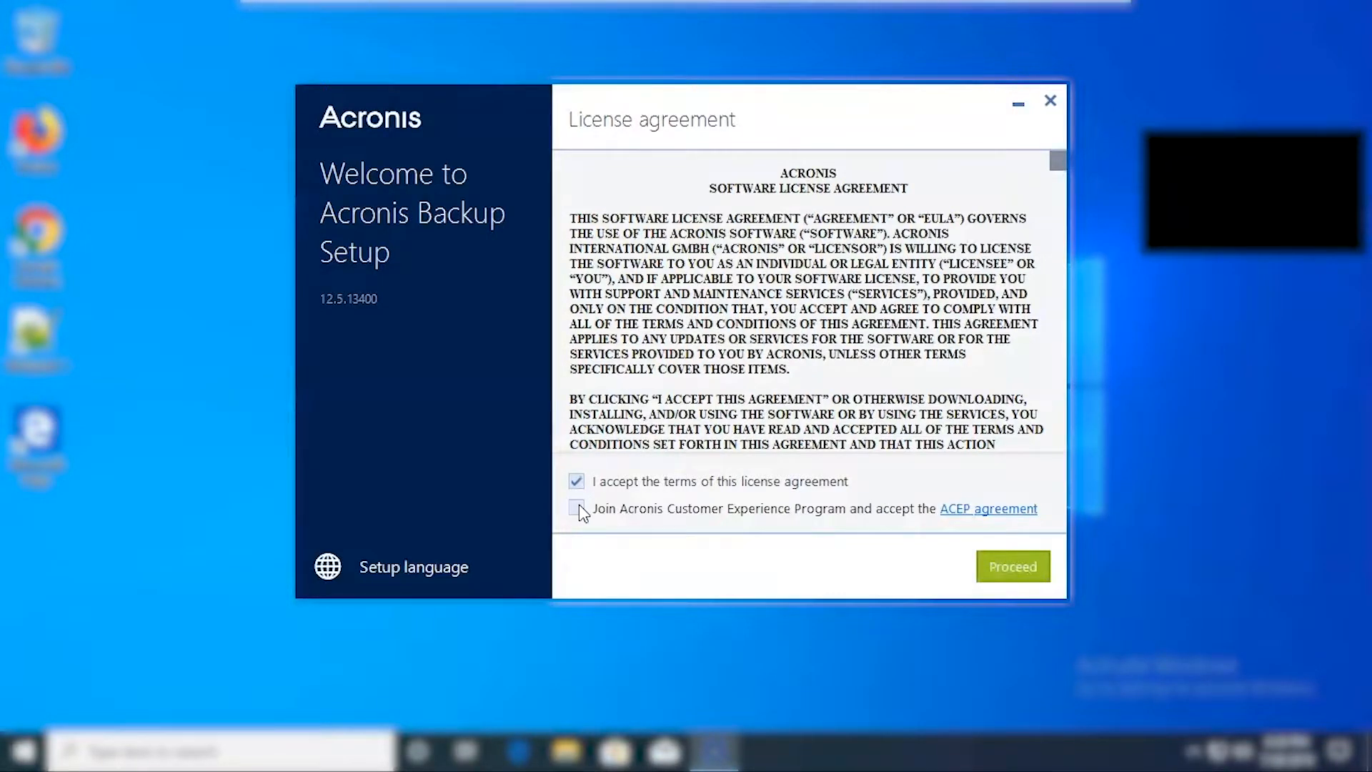
pyautogui.click(577, 508)
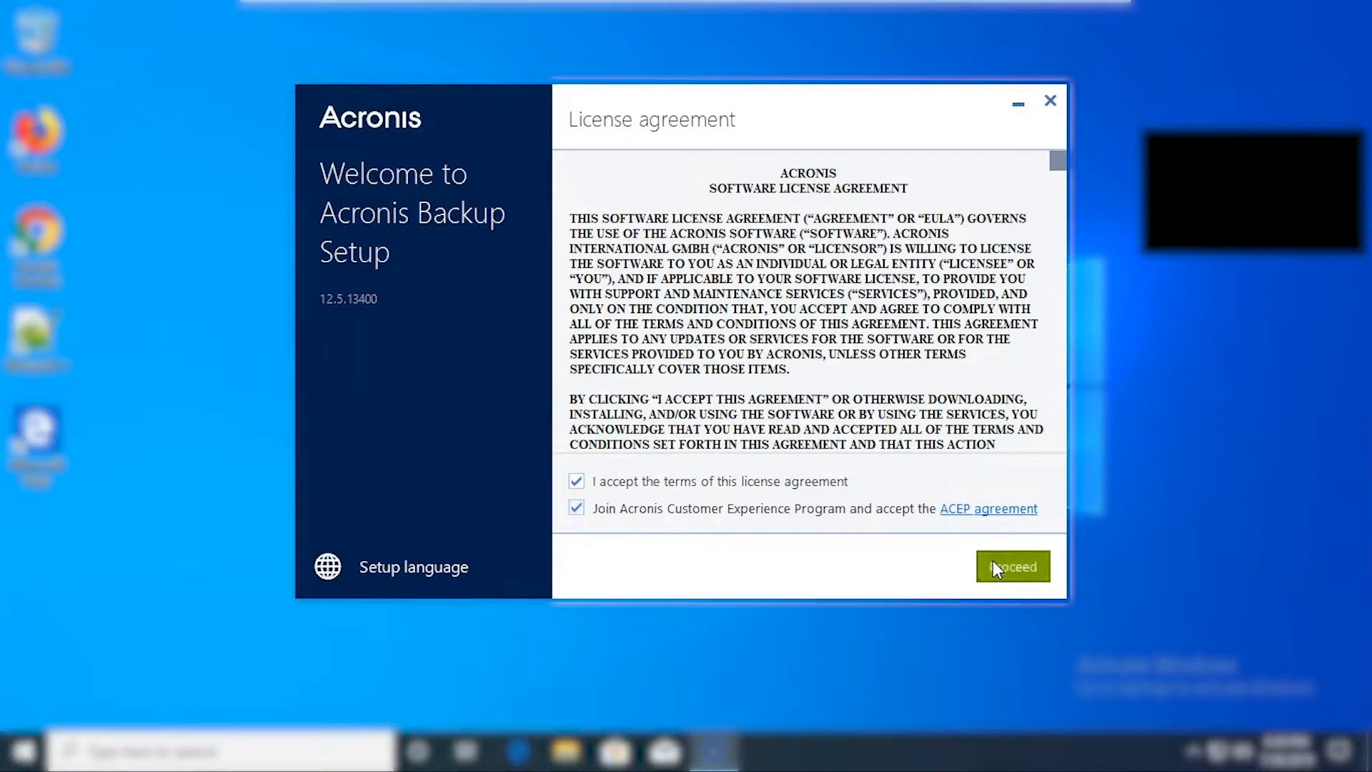
pyautogui.click(1013, 566)
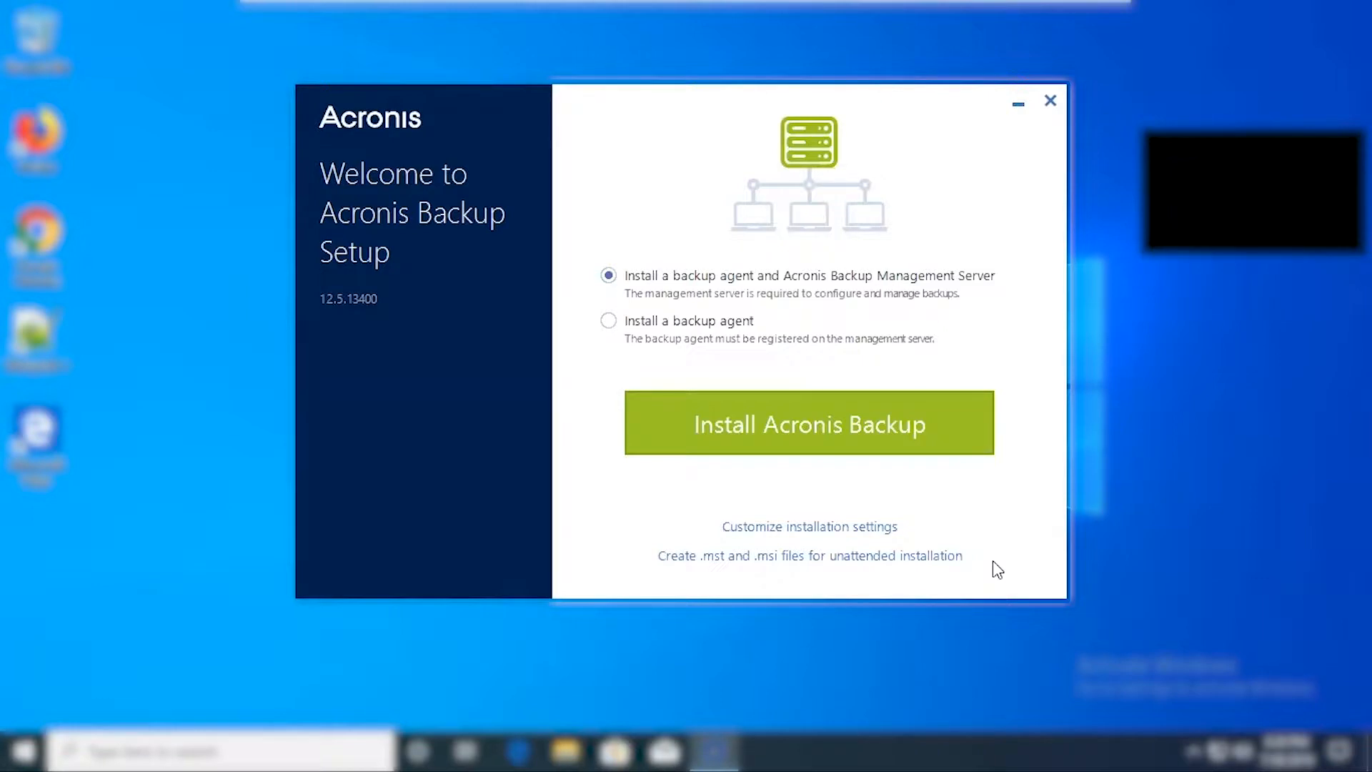
pyautogui.moveTo(887, 287)
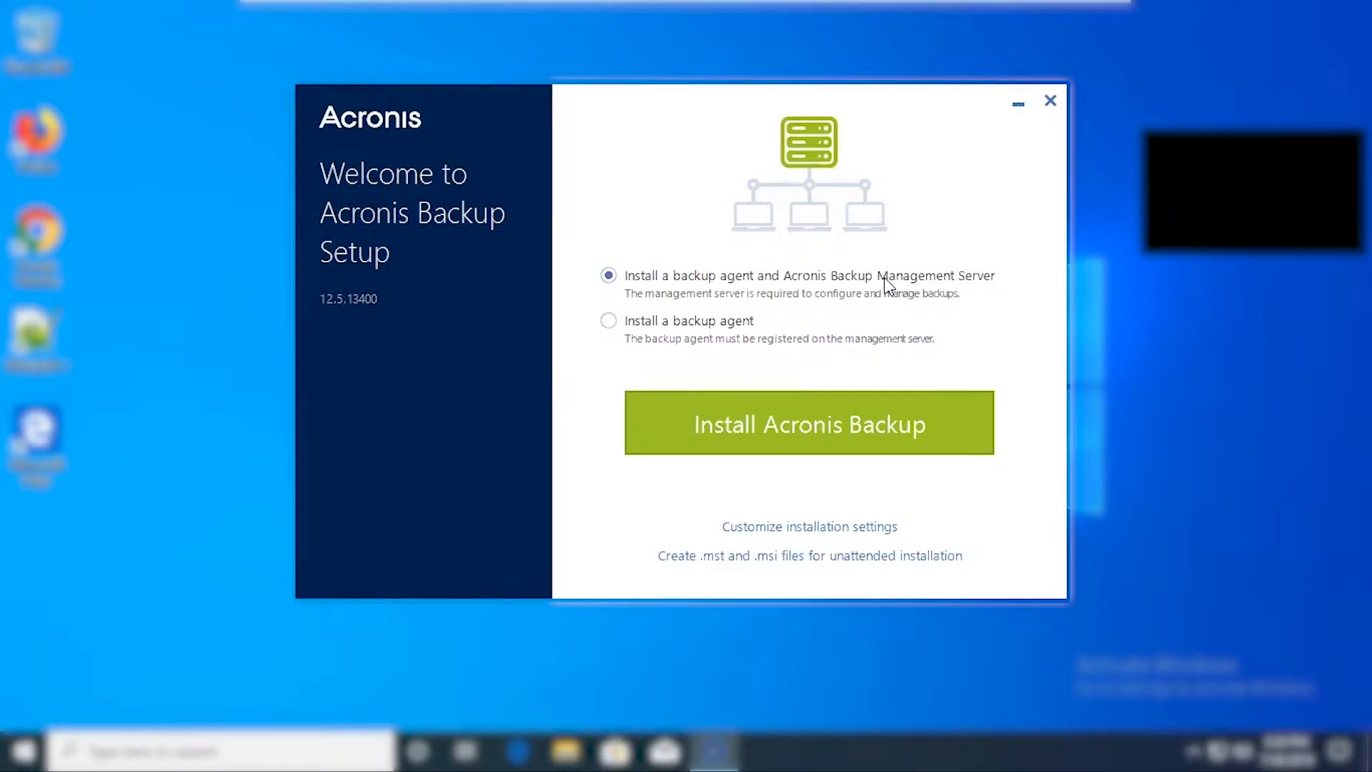
pyautogui.moveTo(860, 336)
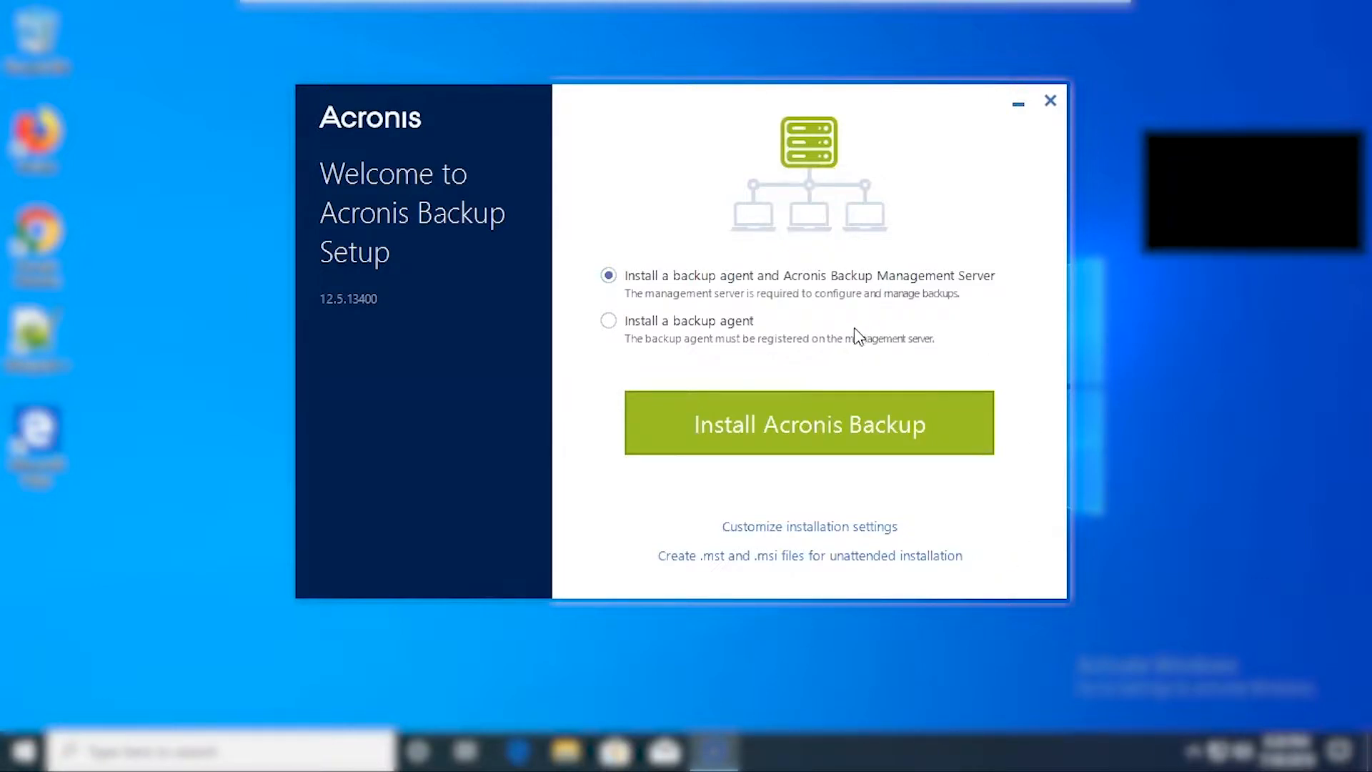
pyautogui.moveTo(859, 534)
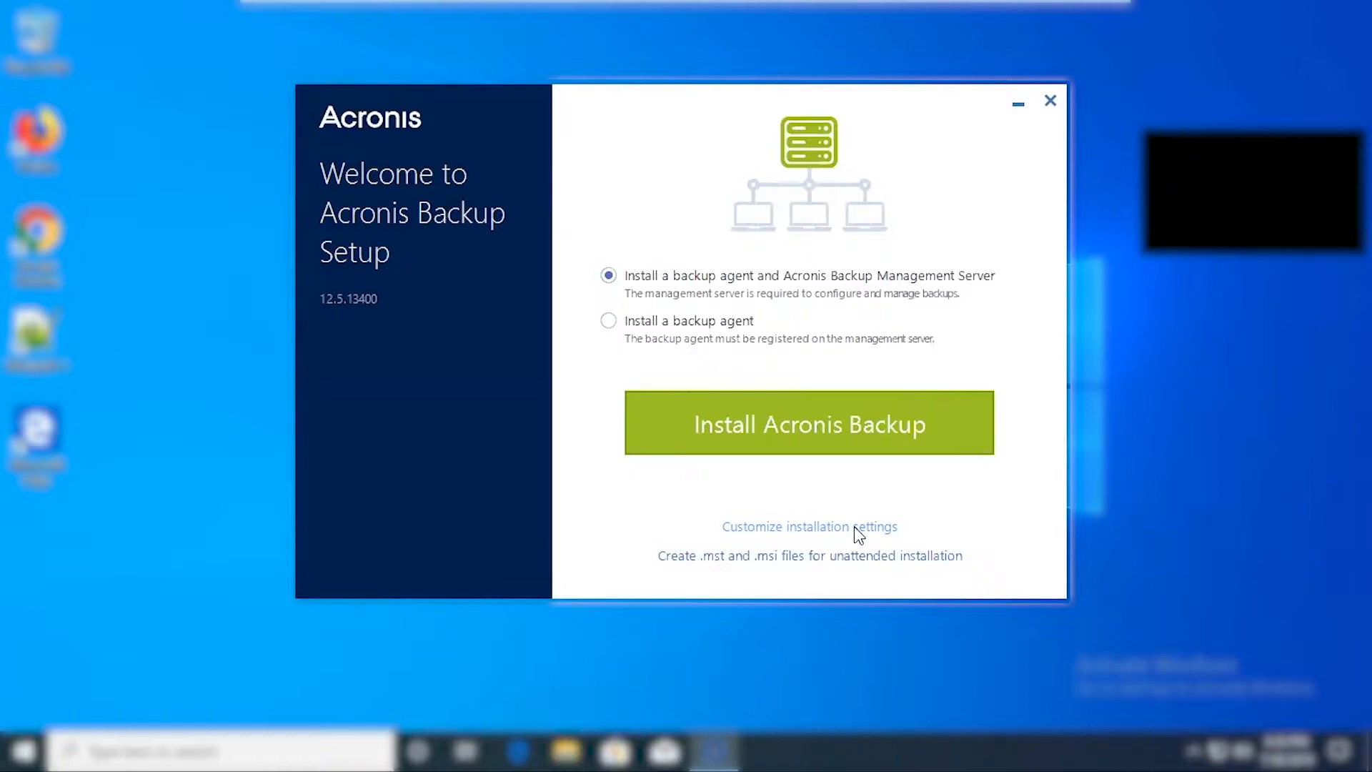
pyautogui.moveTo(974, 304)
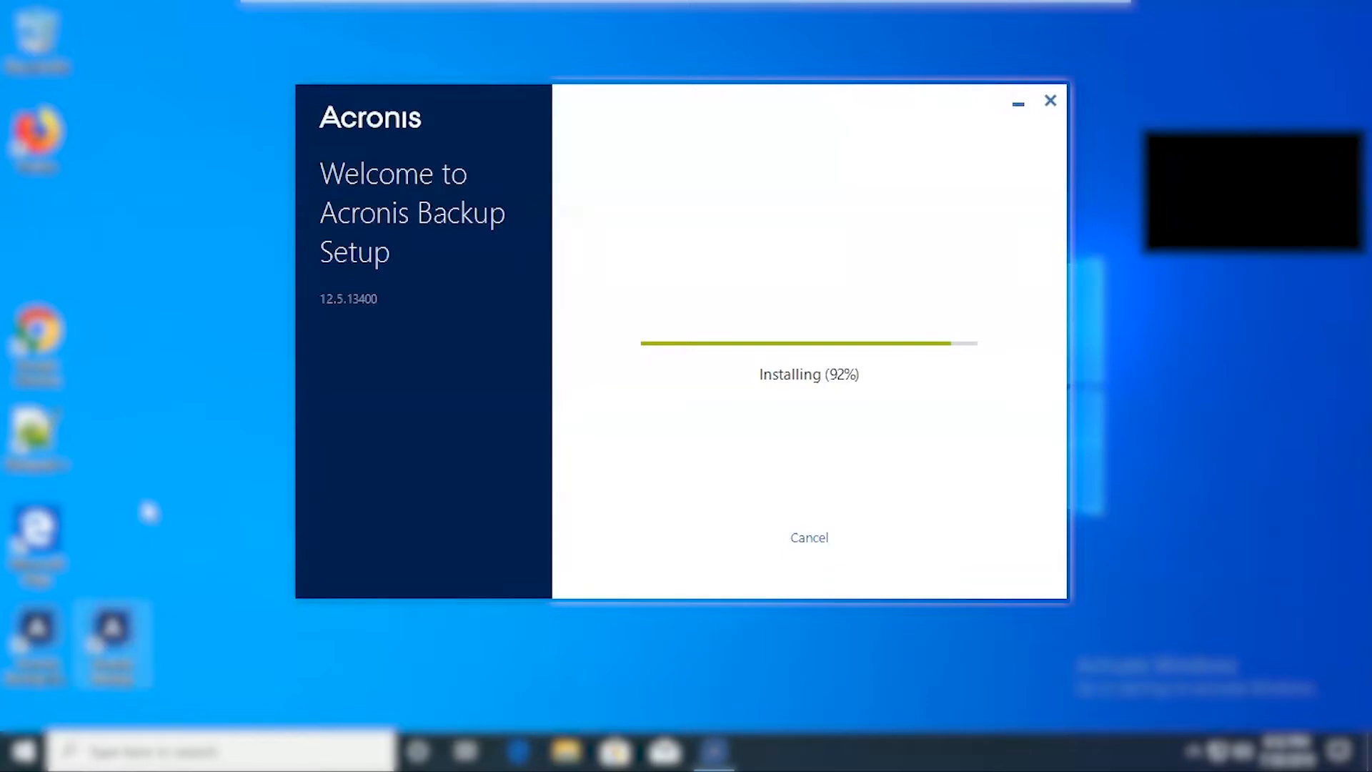
pyautogui.moveTo(1225, 396)
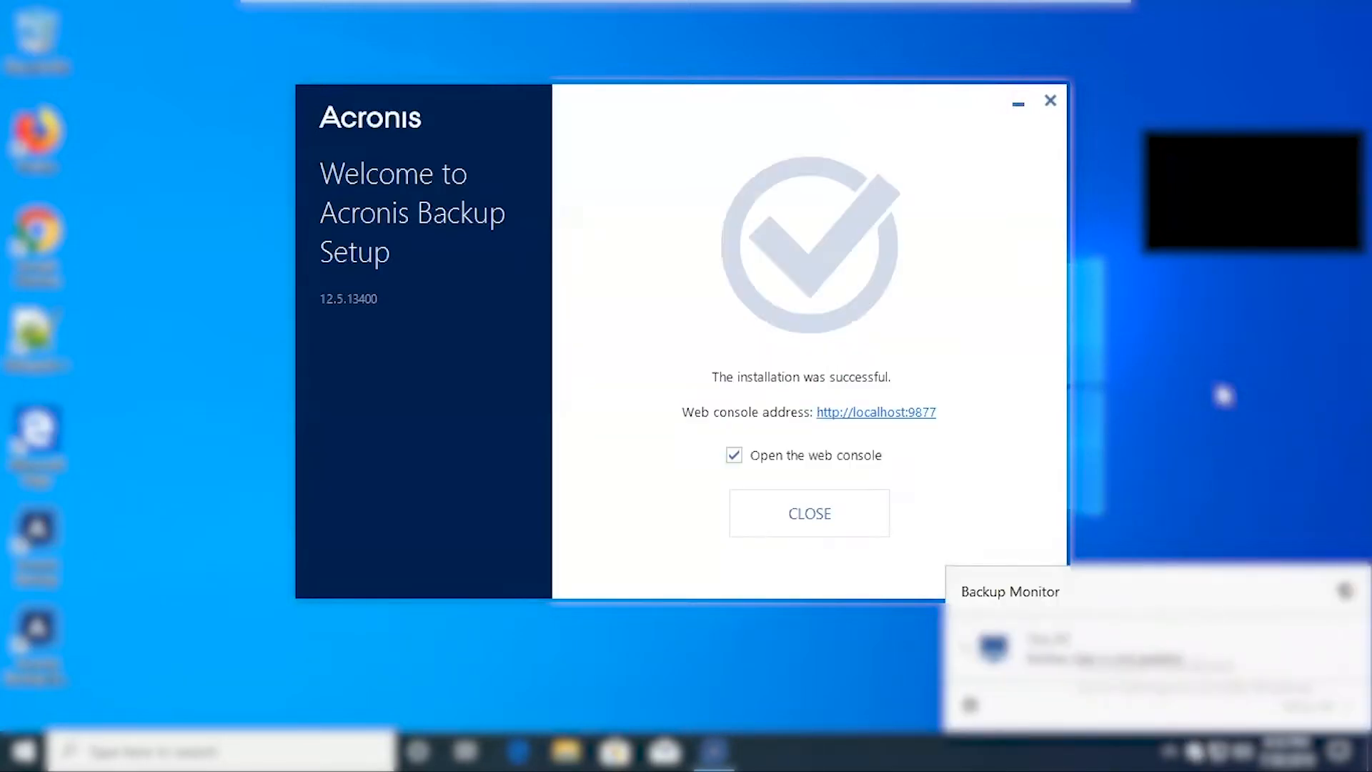
pyautogui.moveTo(925, 537)
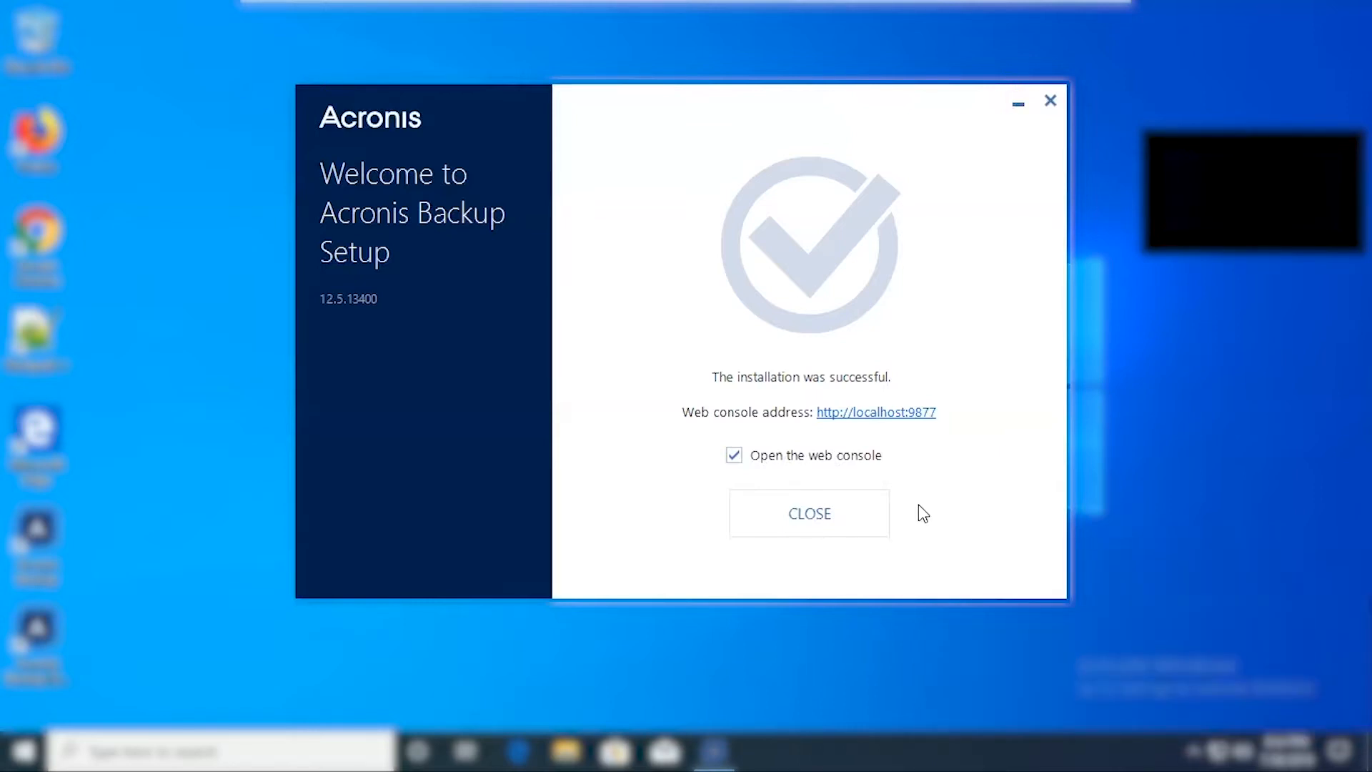
pyautogui.moveTo(1236, 604)
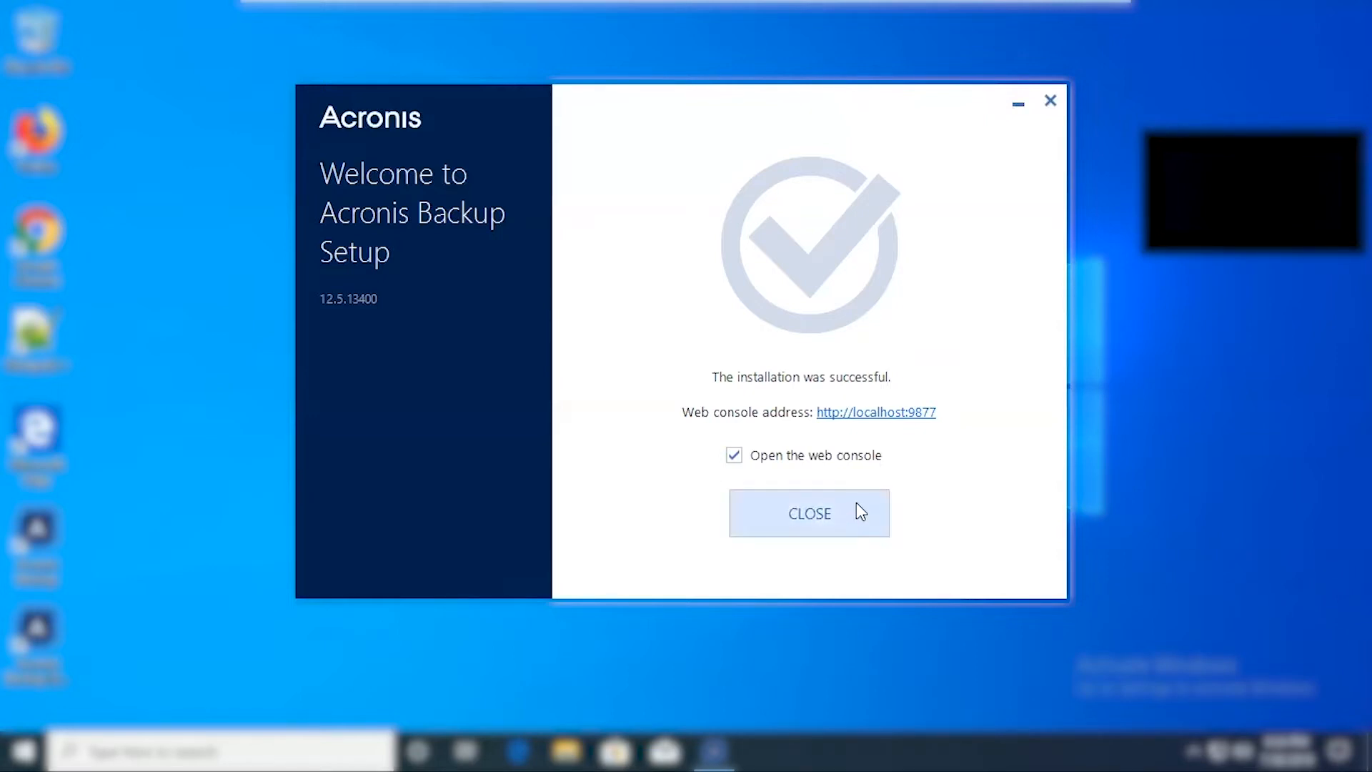
# Step: Close the finished installer with 'Open the web console' left ticked
pyautogui.click(807, 513)
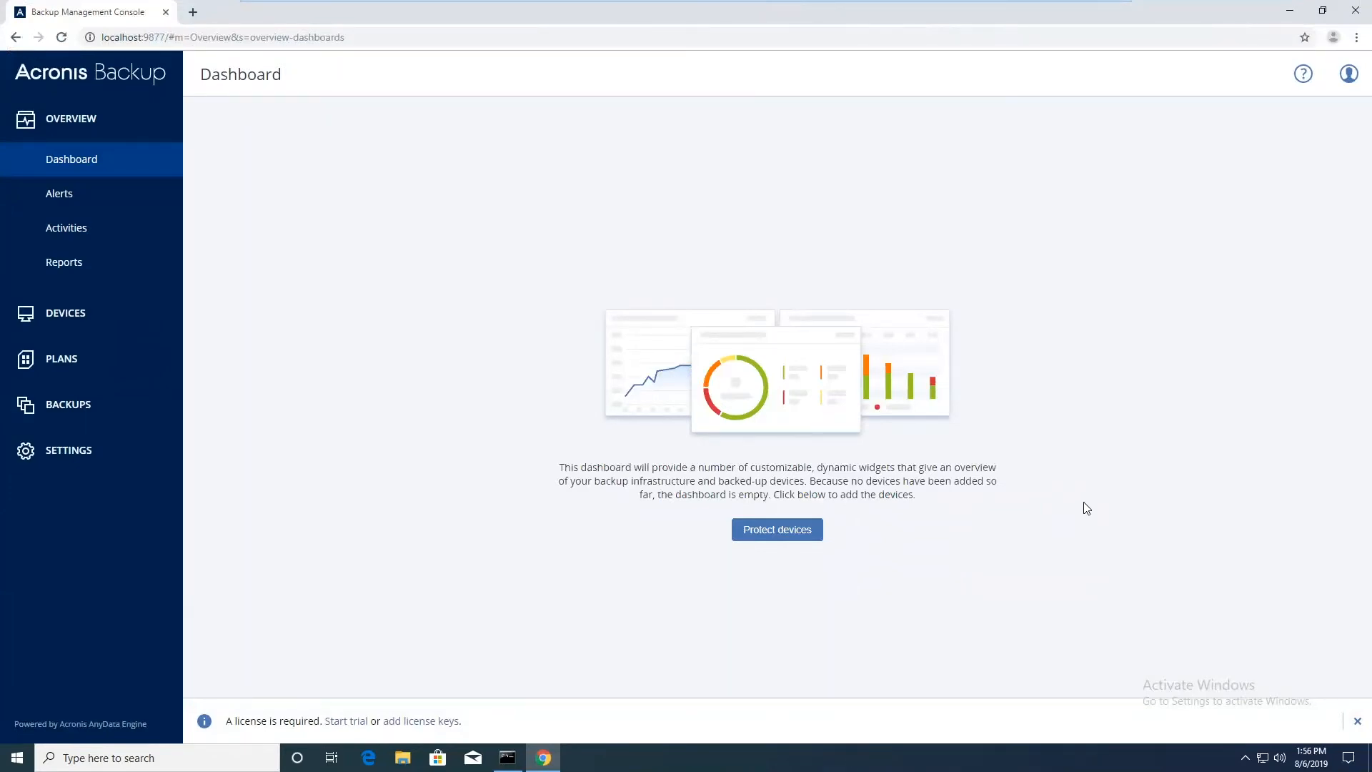
pyautogui.moveTo(319, 698)
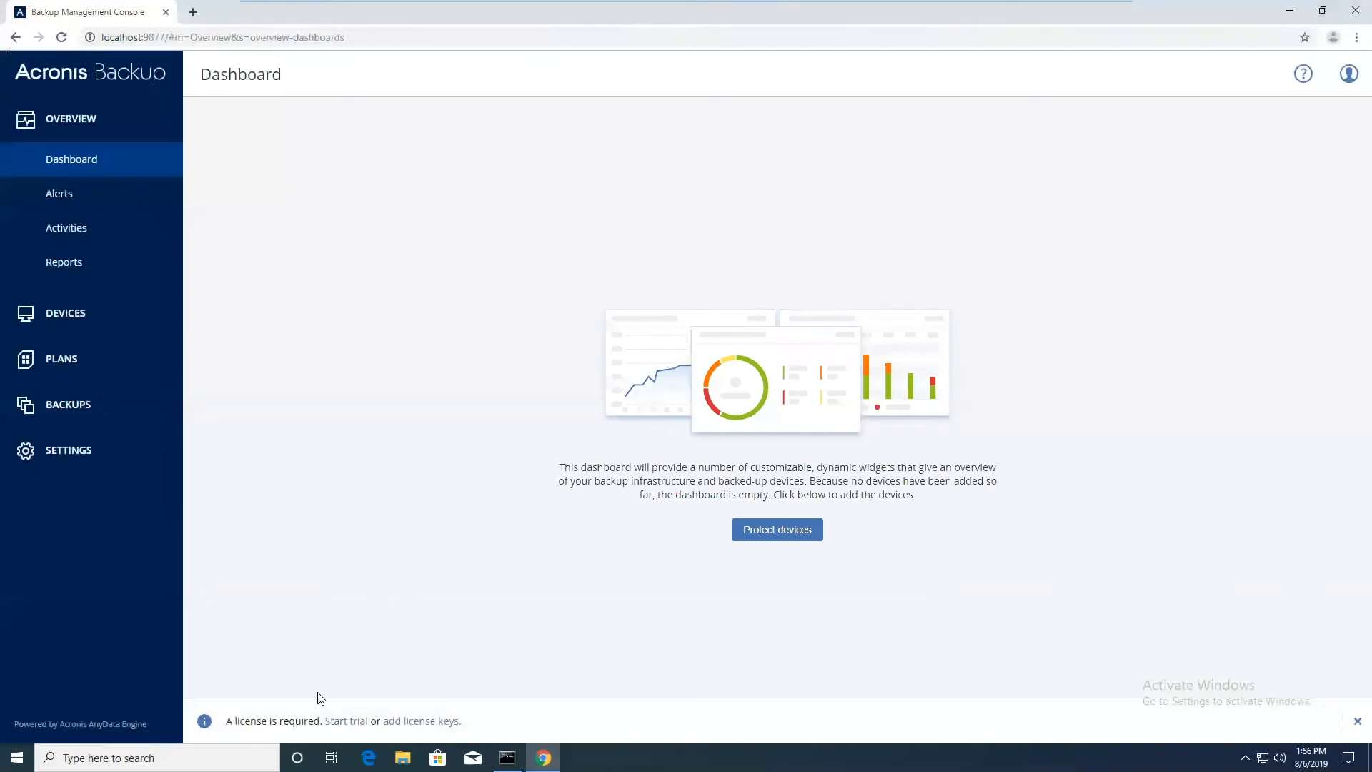
pyautogui.moveTo(346, 720)
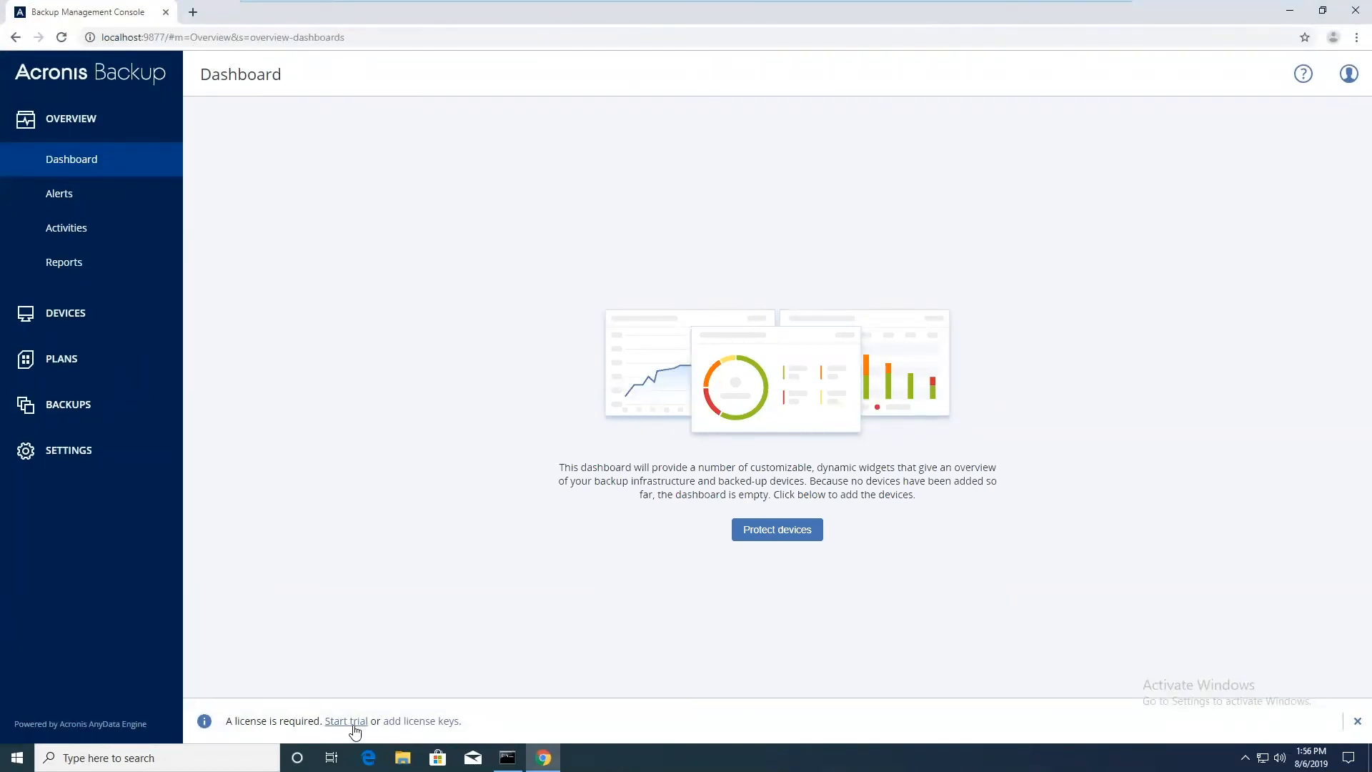
# Step: Start a trial from the Dashboard license notice and focus the account Email field
pyautogui.click(346, 720)
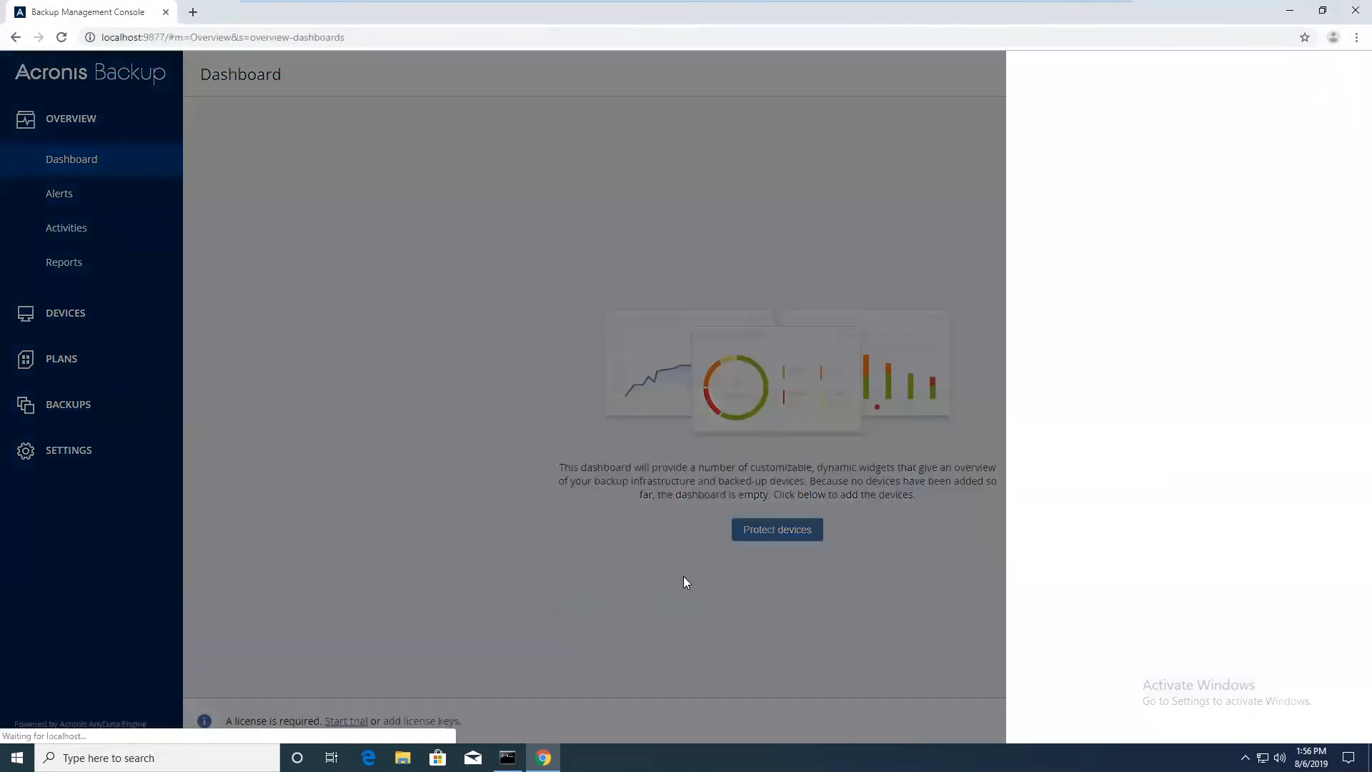
pyautogui.click(346, 721)
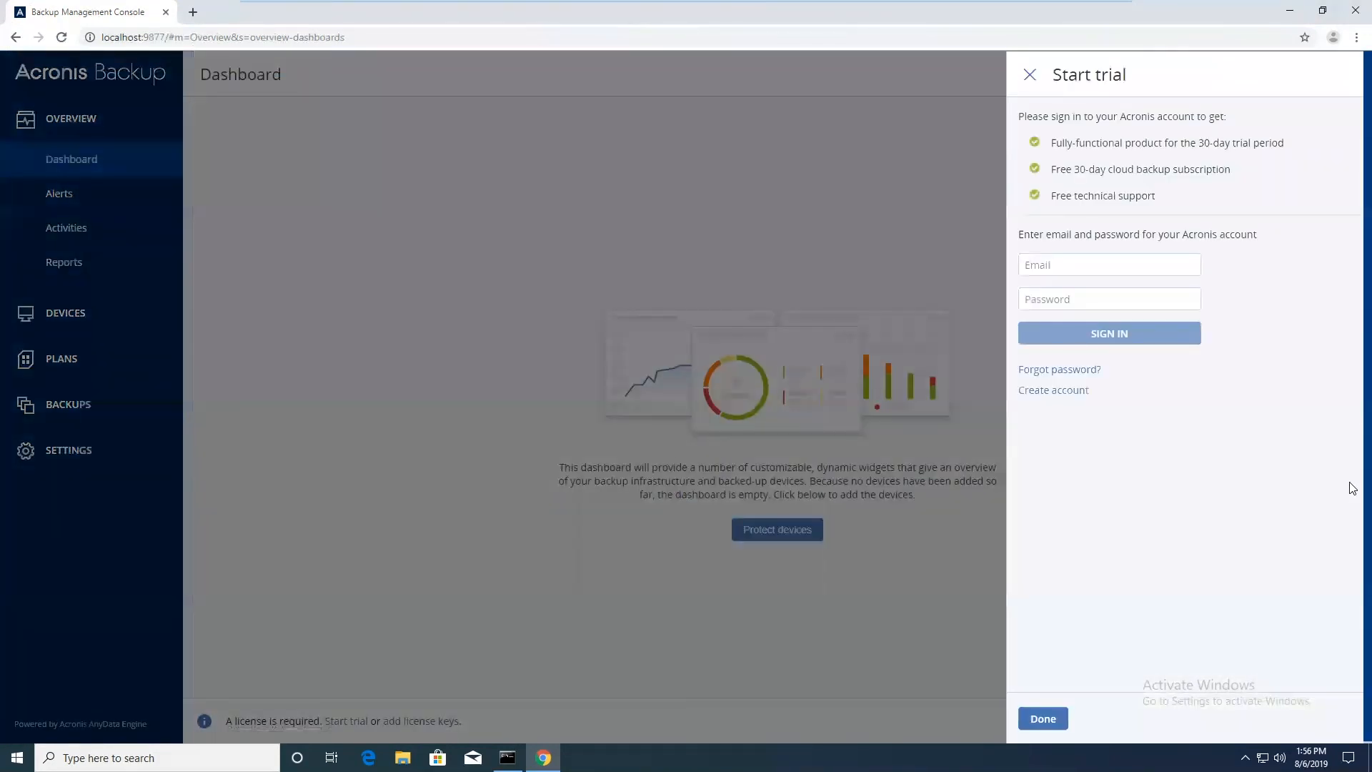
pyautogui.click(1108, 264)
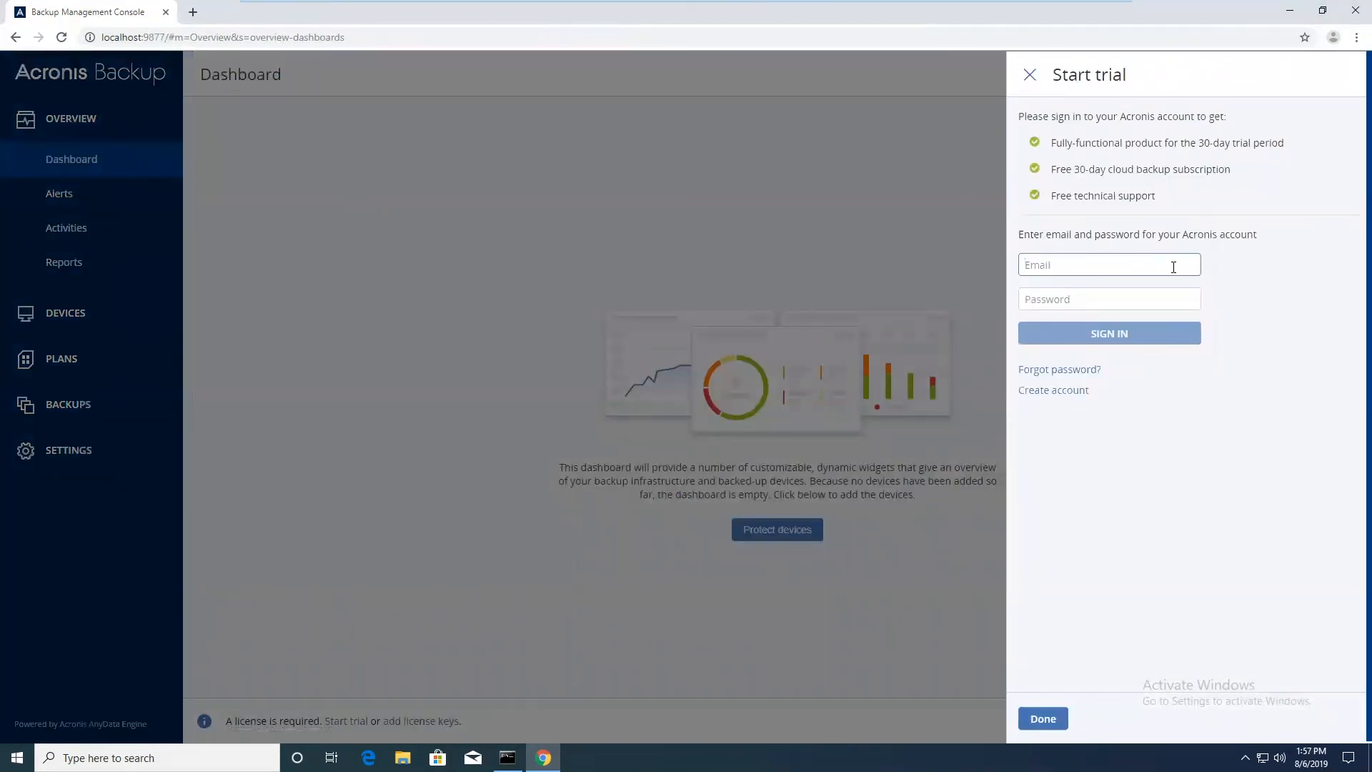